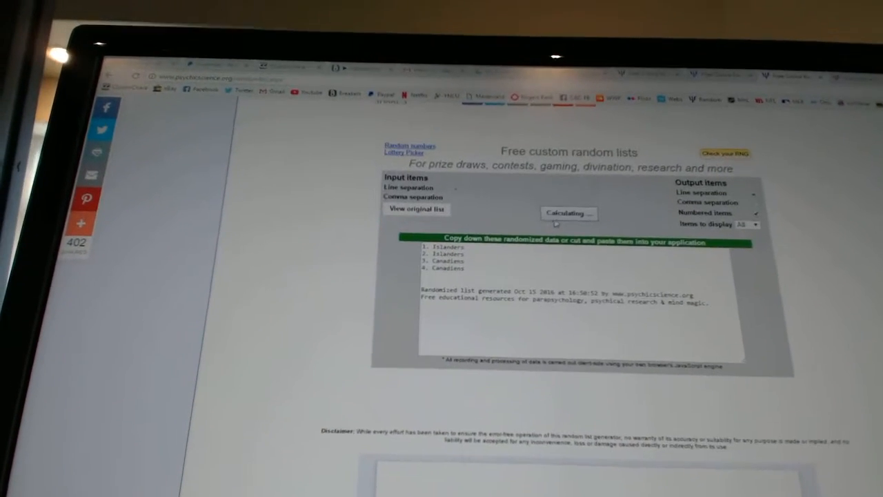
# Reshuffle the short team entry list three times with RANDOMIZE
pyautogui.click(568, 213)
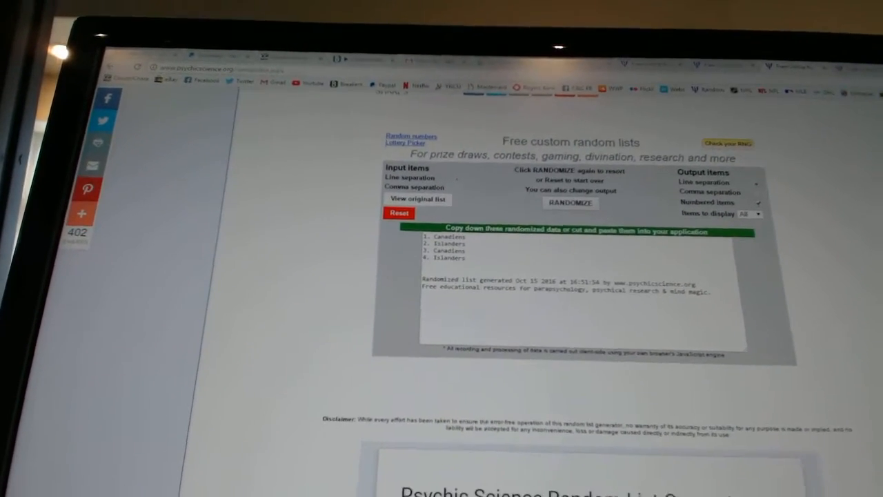
pyautogui.click(570, 202)
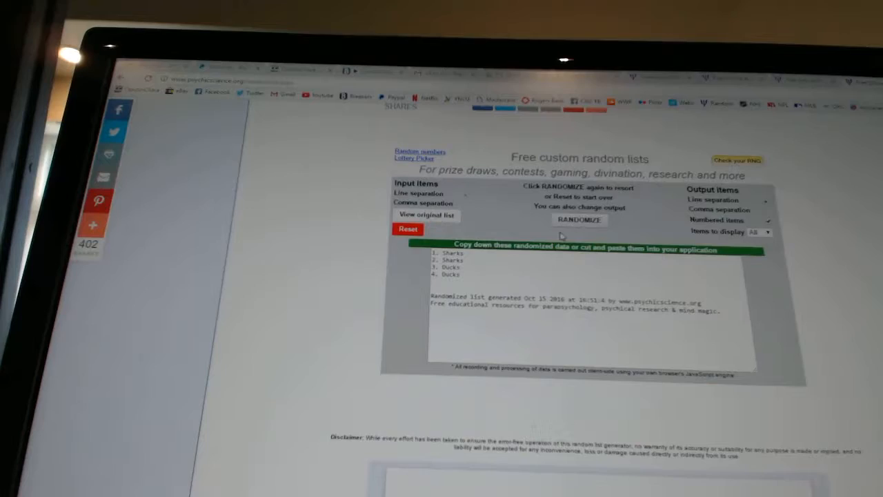
pyautogui.click(579, 219)
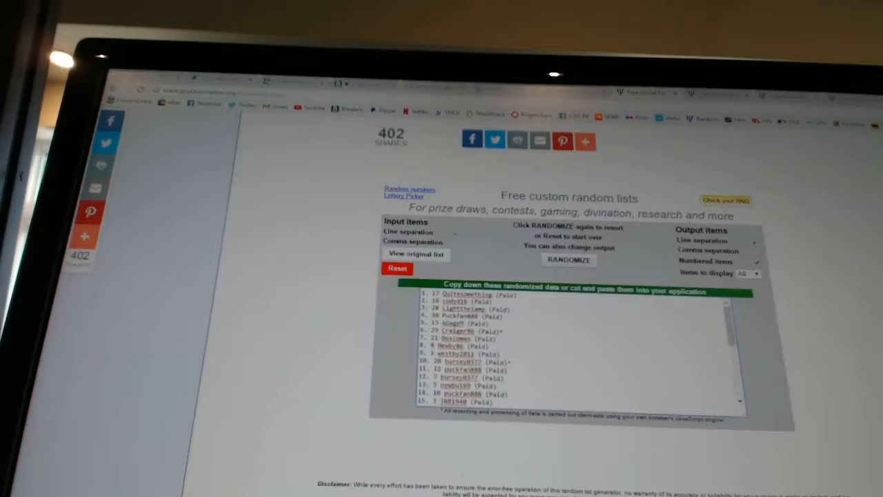
pyautogui.click(568, 259)
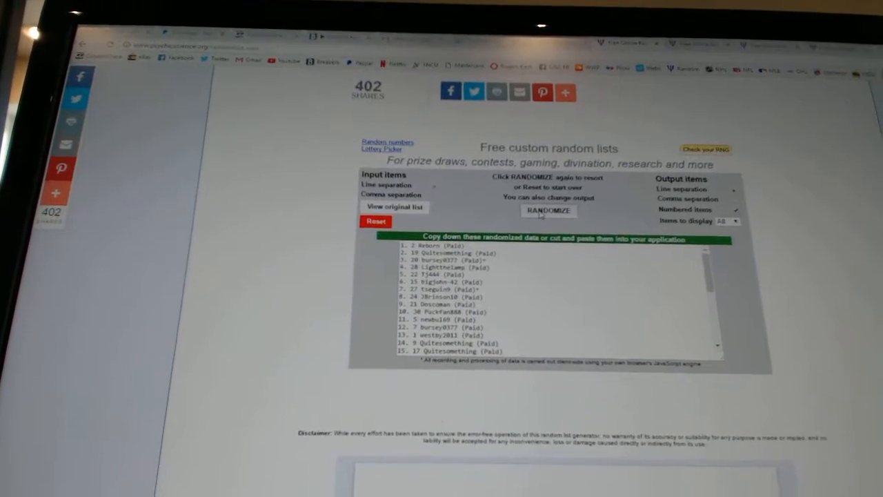
pyautogui.click(546, 210)
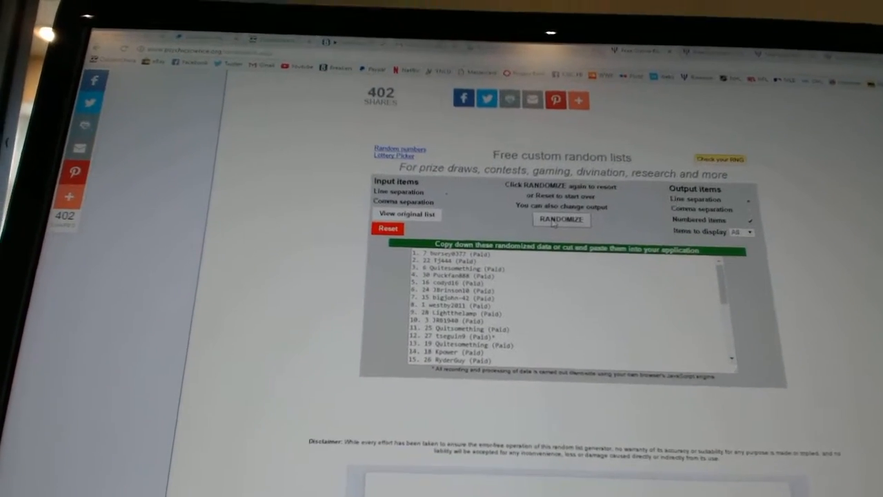